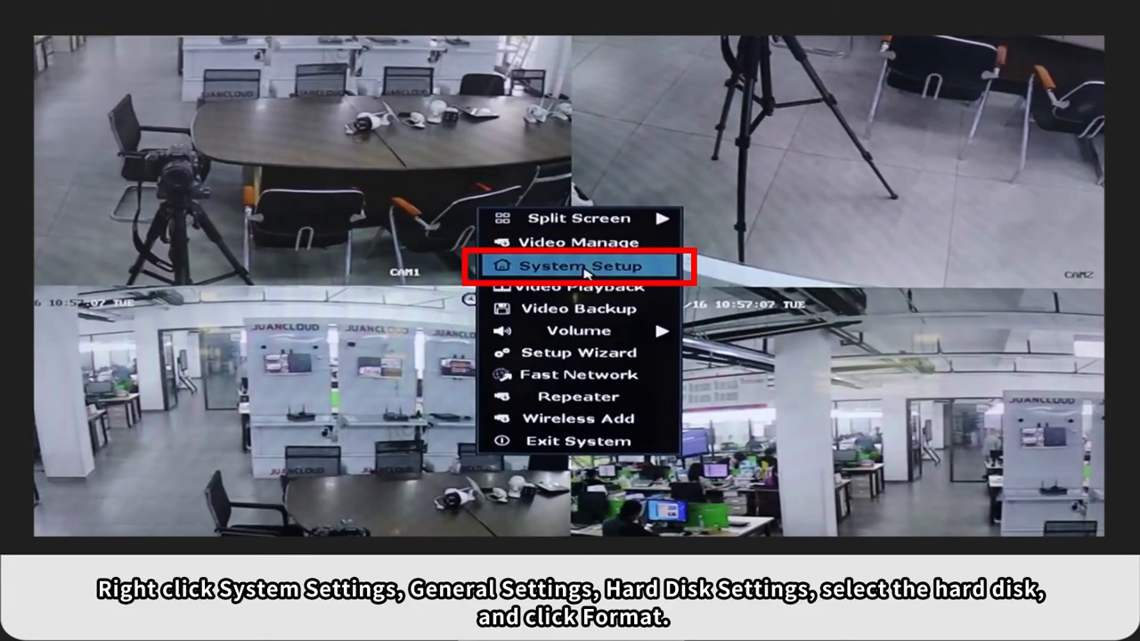
# - Format the 931.5 GB disk from System Setup's HDD Setup page
pyautogui.click(579, 266)
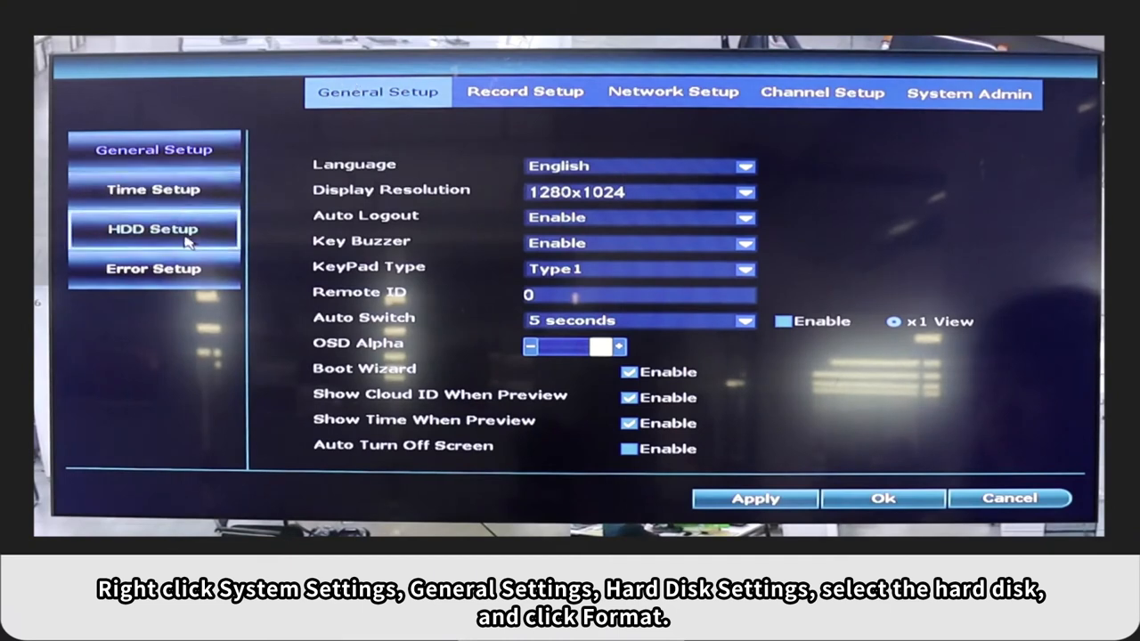
pyautogui.click(152, 229)
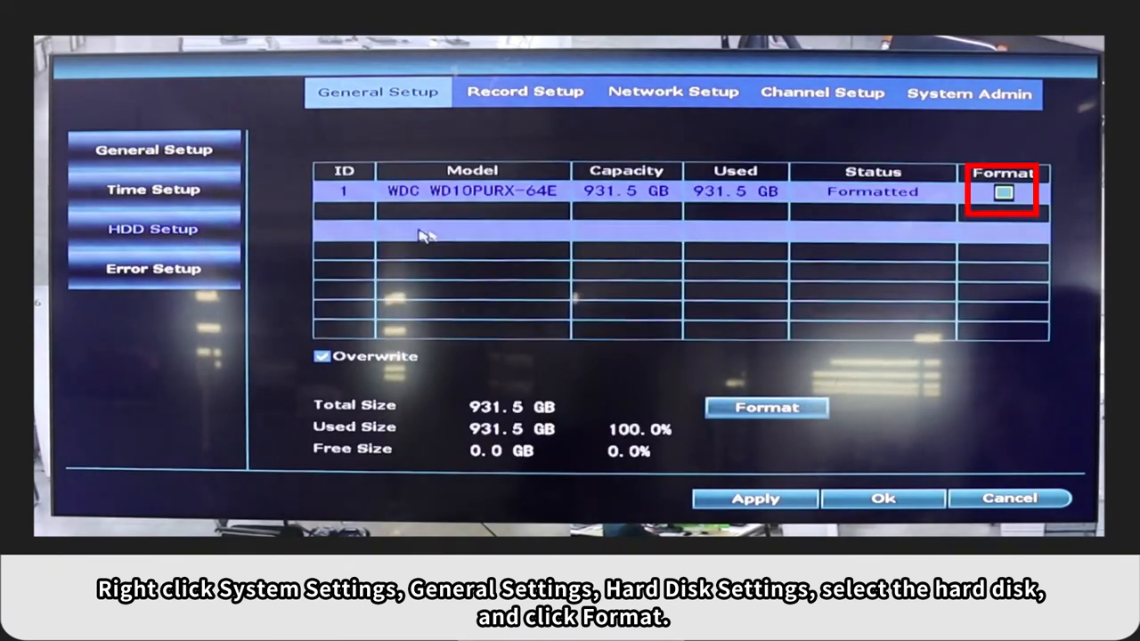
pyautogui.click(1003, 193)
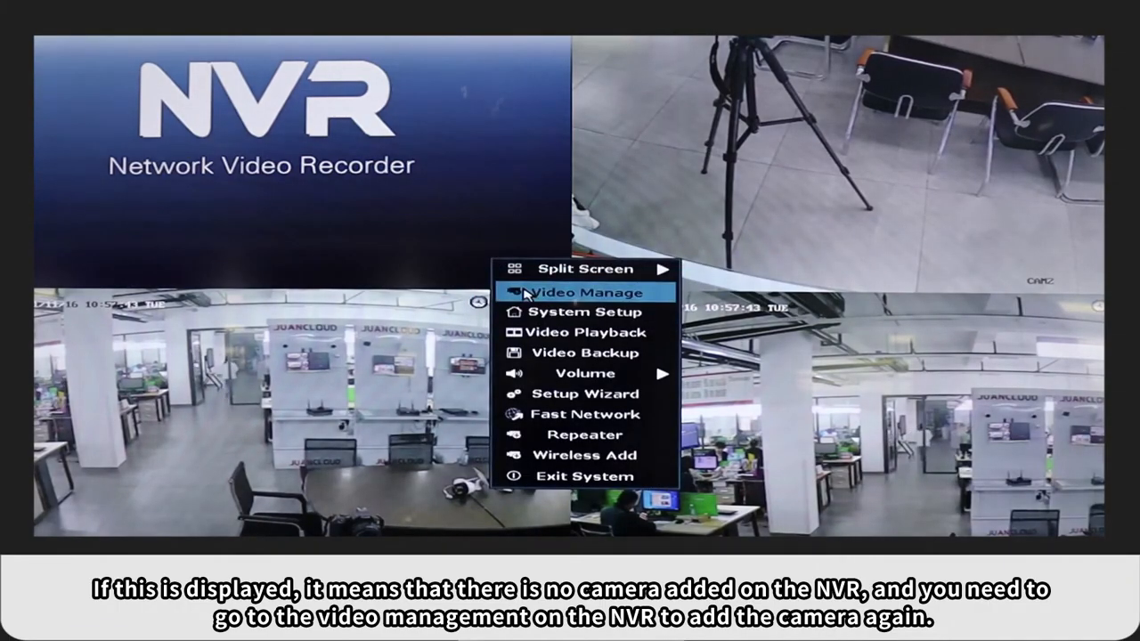
# - Search the network in Video Manage and add the IPCAM at 172.20.14.154
pyautogui.click(581, 292)
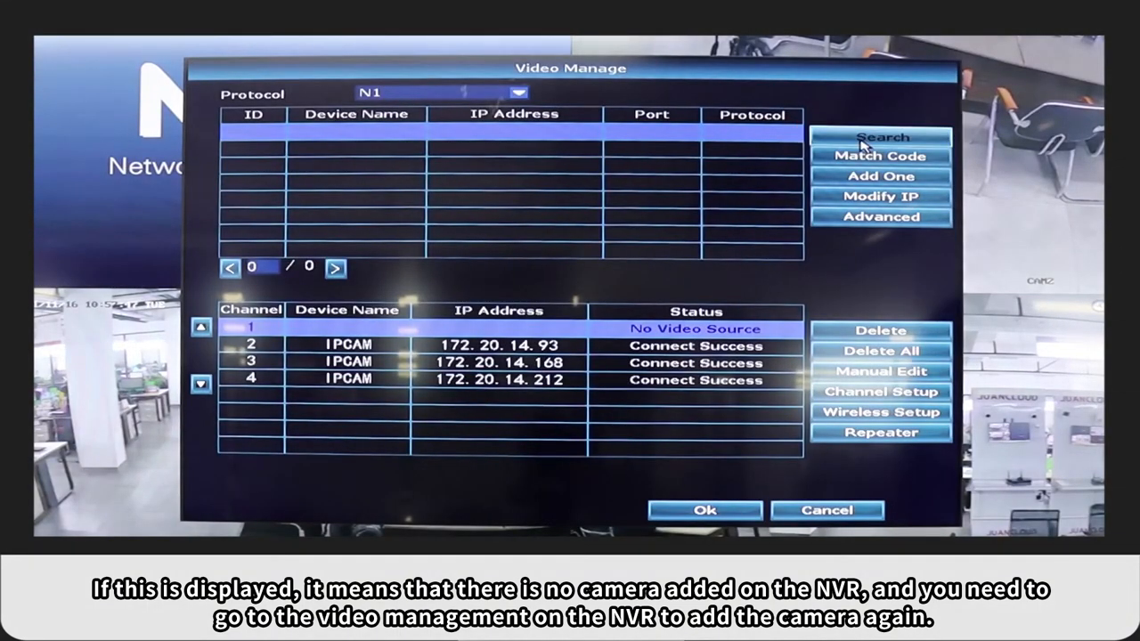
pyautogui.click(881, 136)
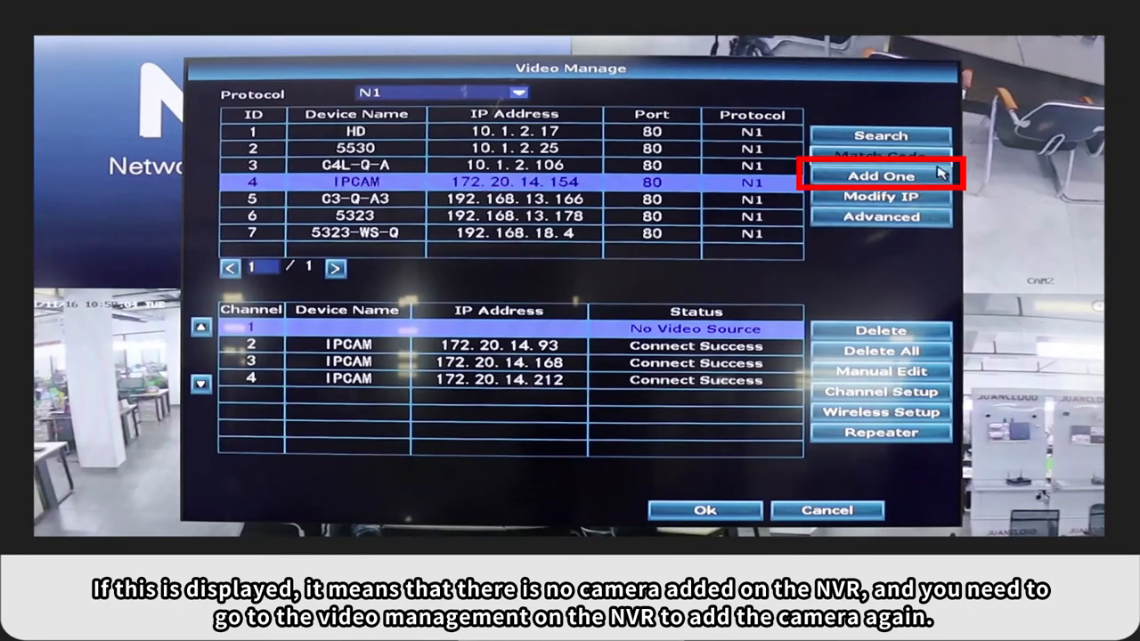
pyautogui.click(882, 174)
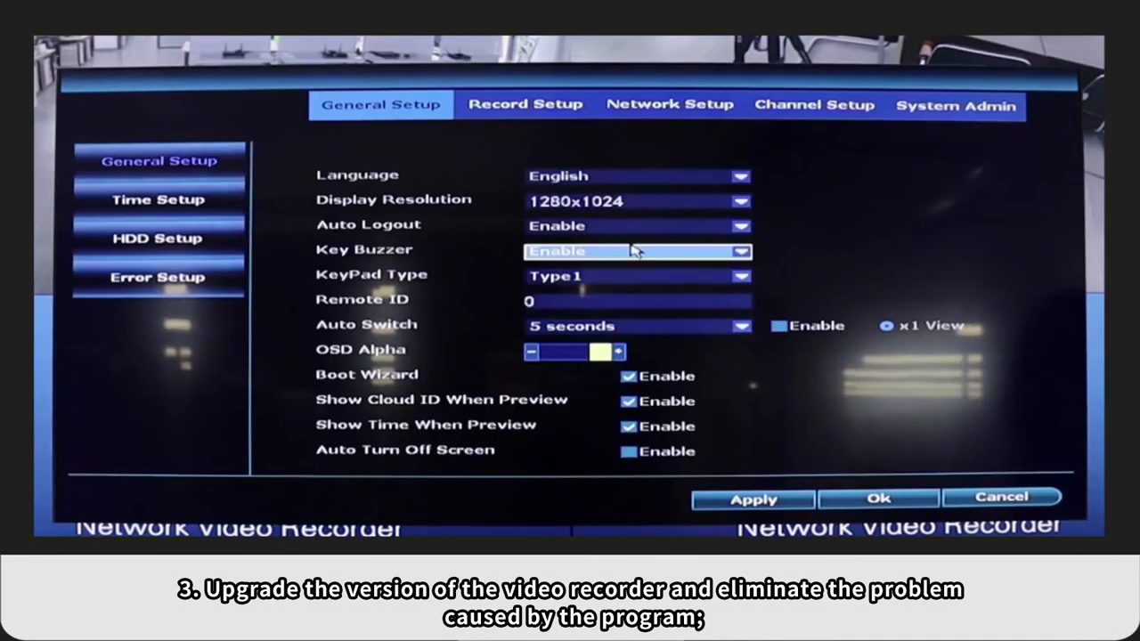
# - Check the 3.2.0.0Test software version, then show the System Upgrade panel
pyautogui.click(968, 106)
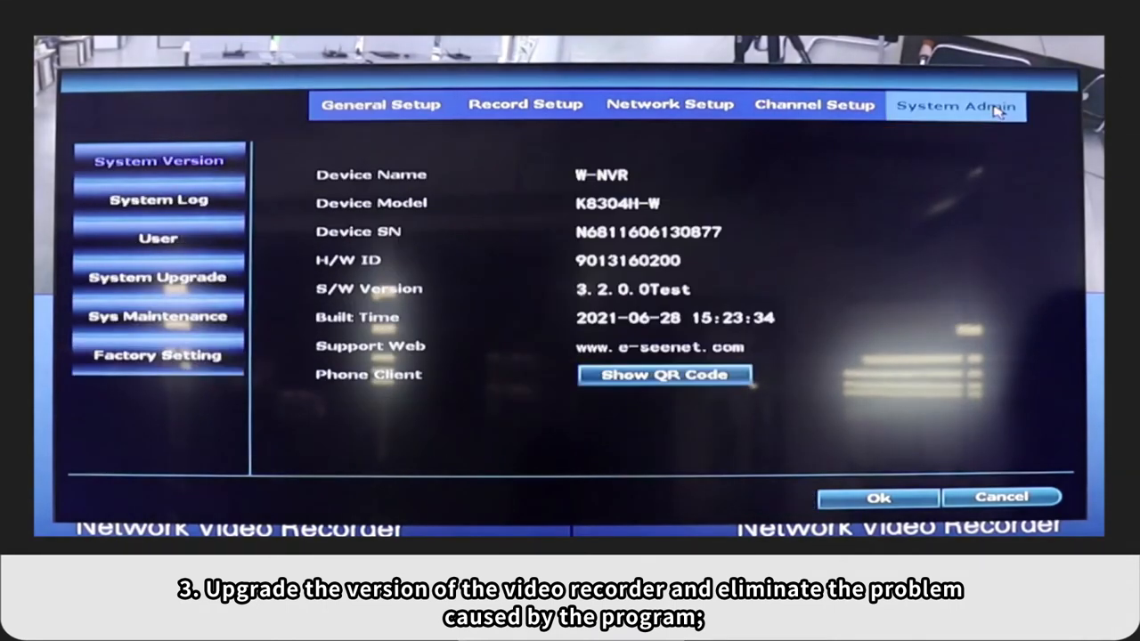
pyautogui.click(159, 277)
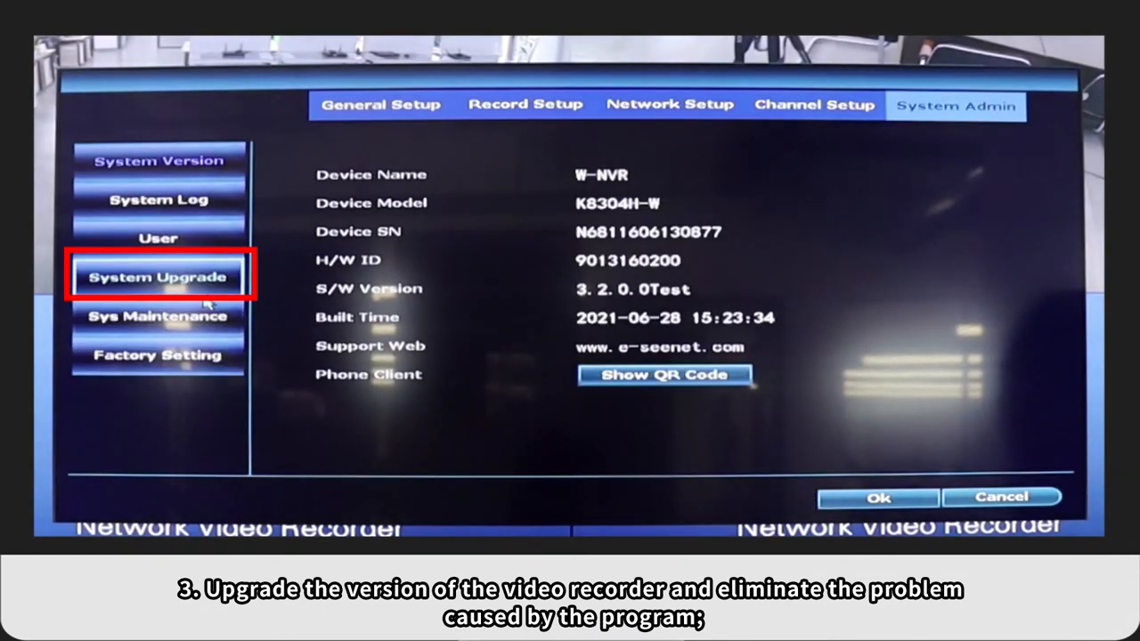
pyautogui.click(157, 276)
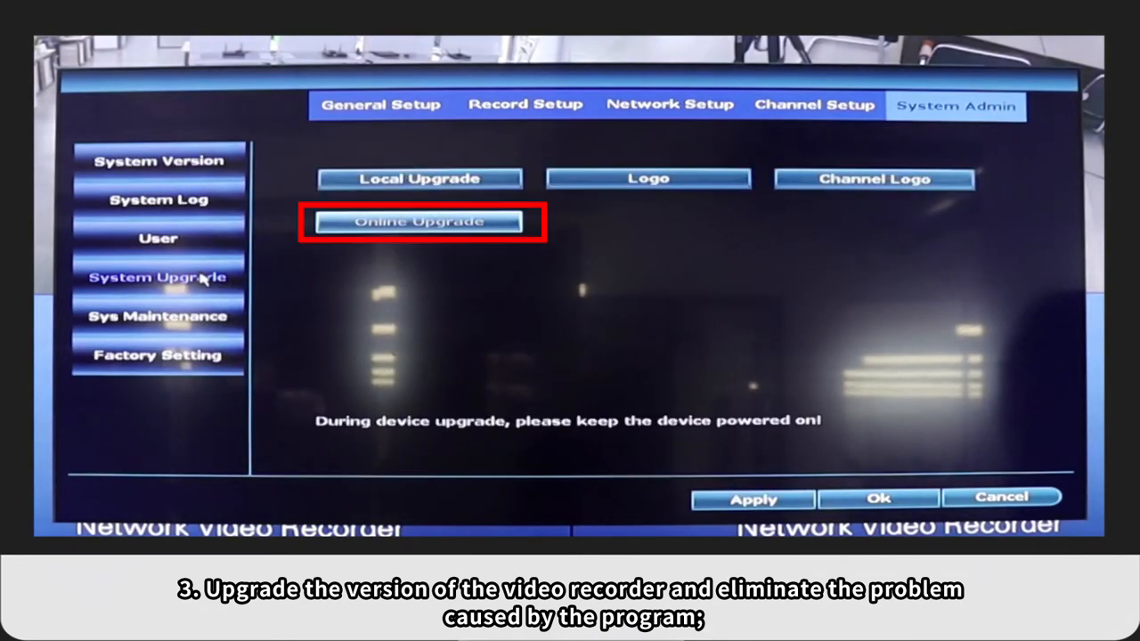